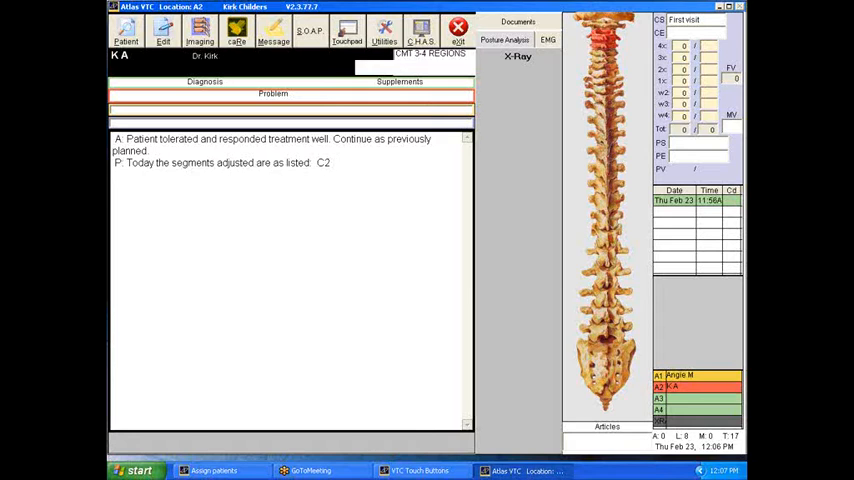
pyautogui.write('C3  T8  L3')
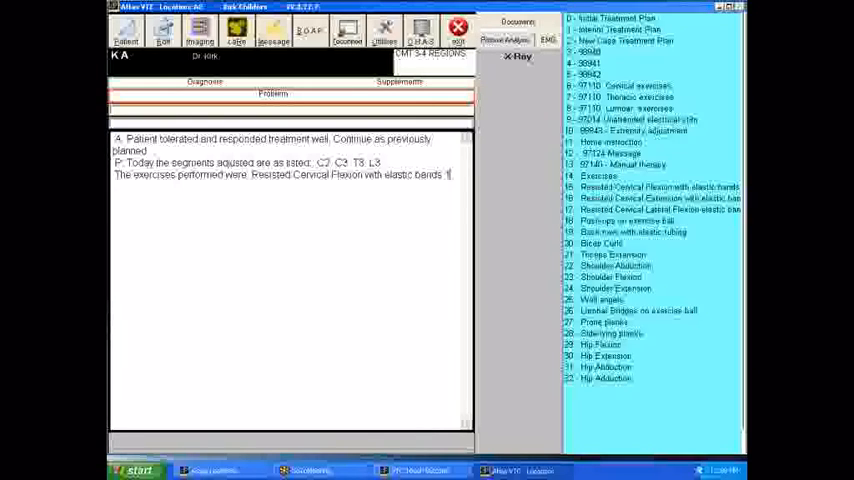
pyautogui.write('15mns')
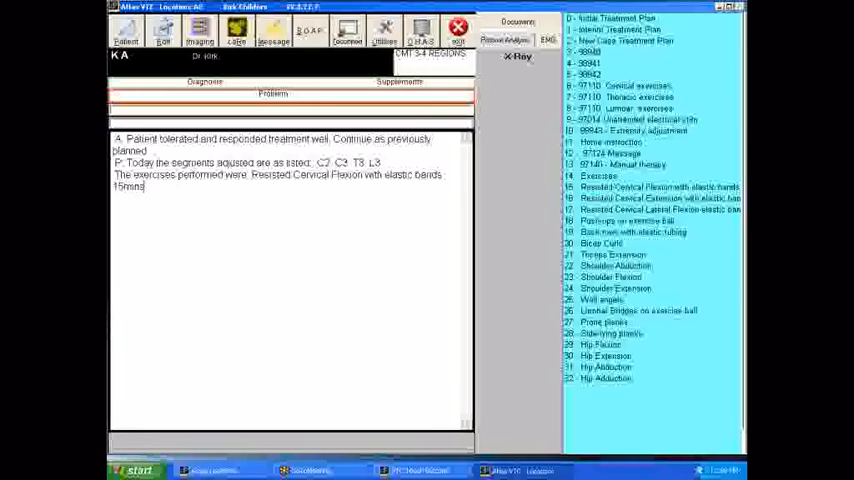